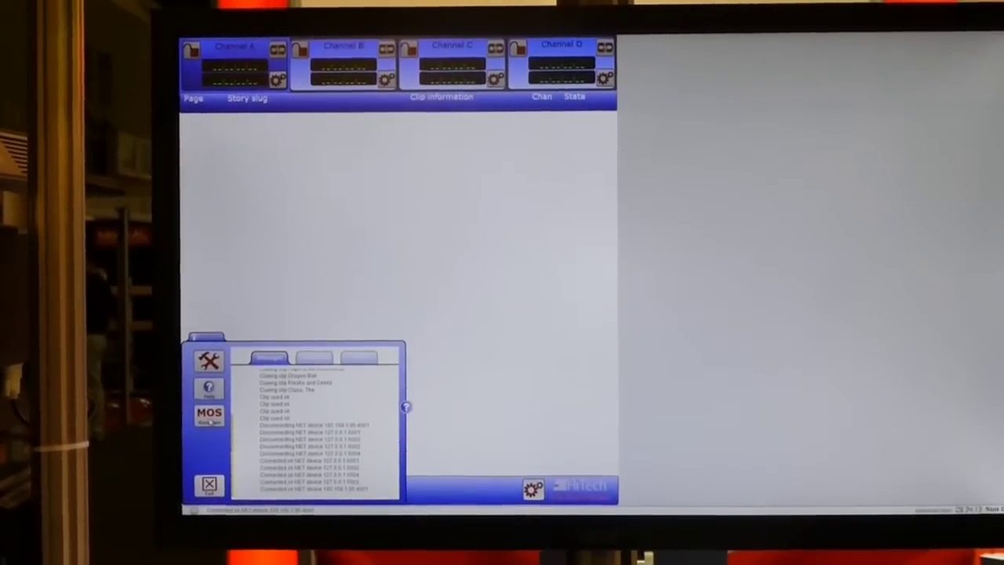
Show the MOS rundowns list with its two current rundowns via the bottom-left MOS button.
{"action": "left_click", "coordinate": [208, 414]}
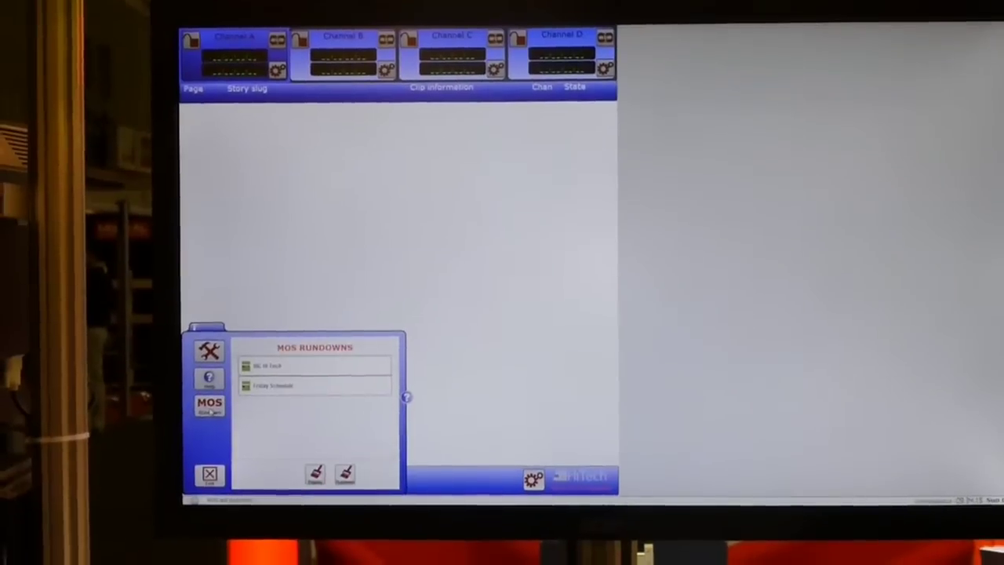